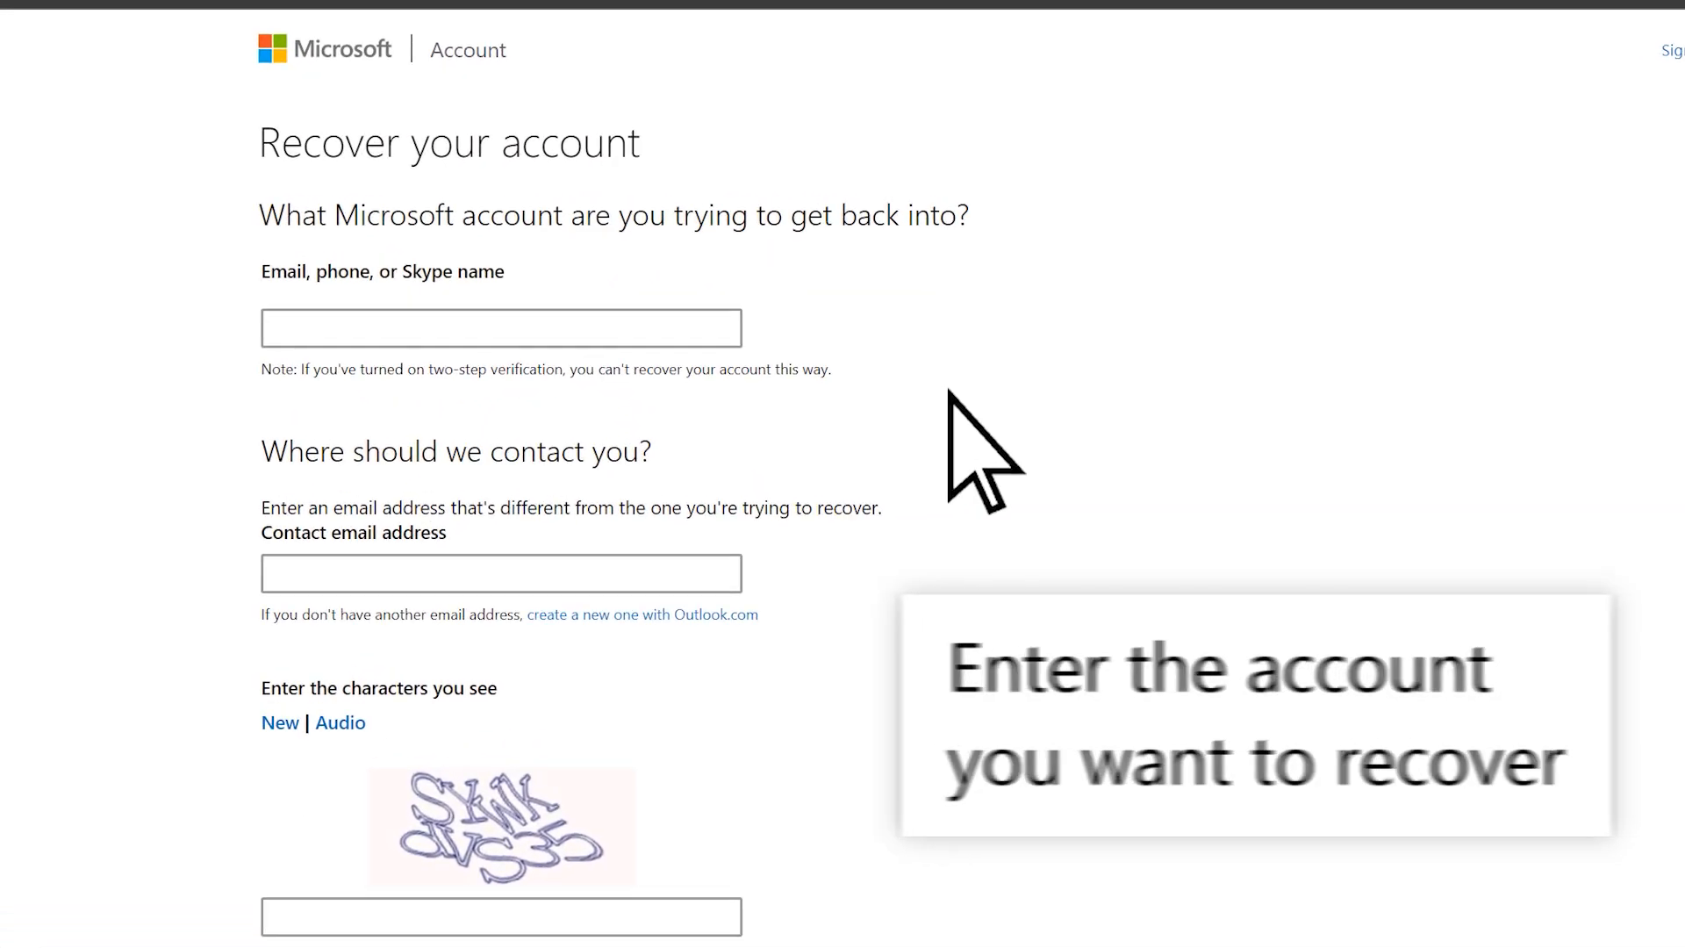
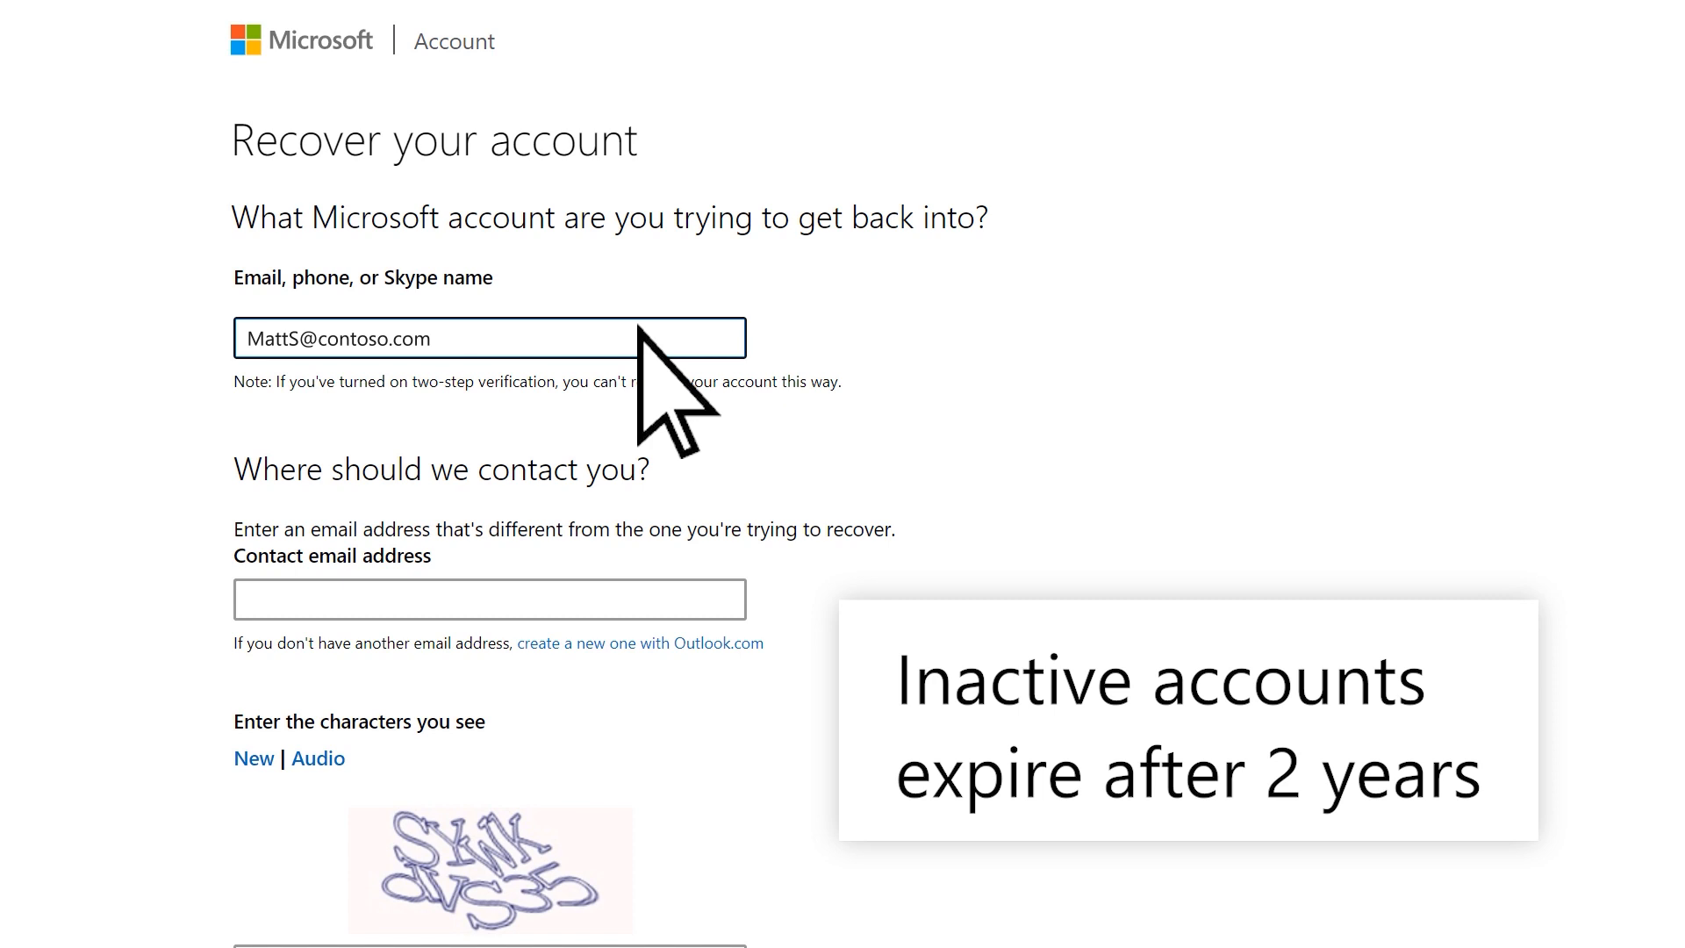
{"action": "scroll", "scroll_direction": "down", "scroll_amount": 3}
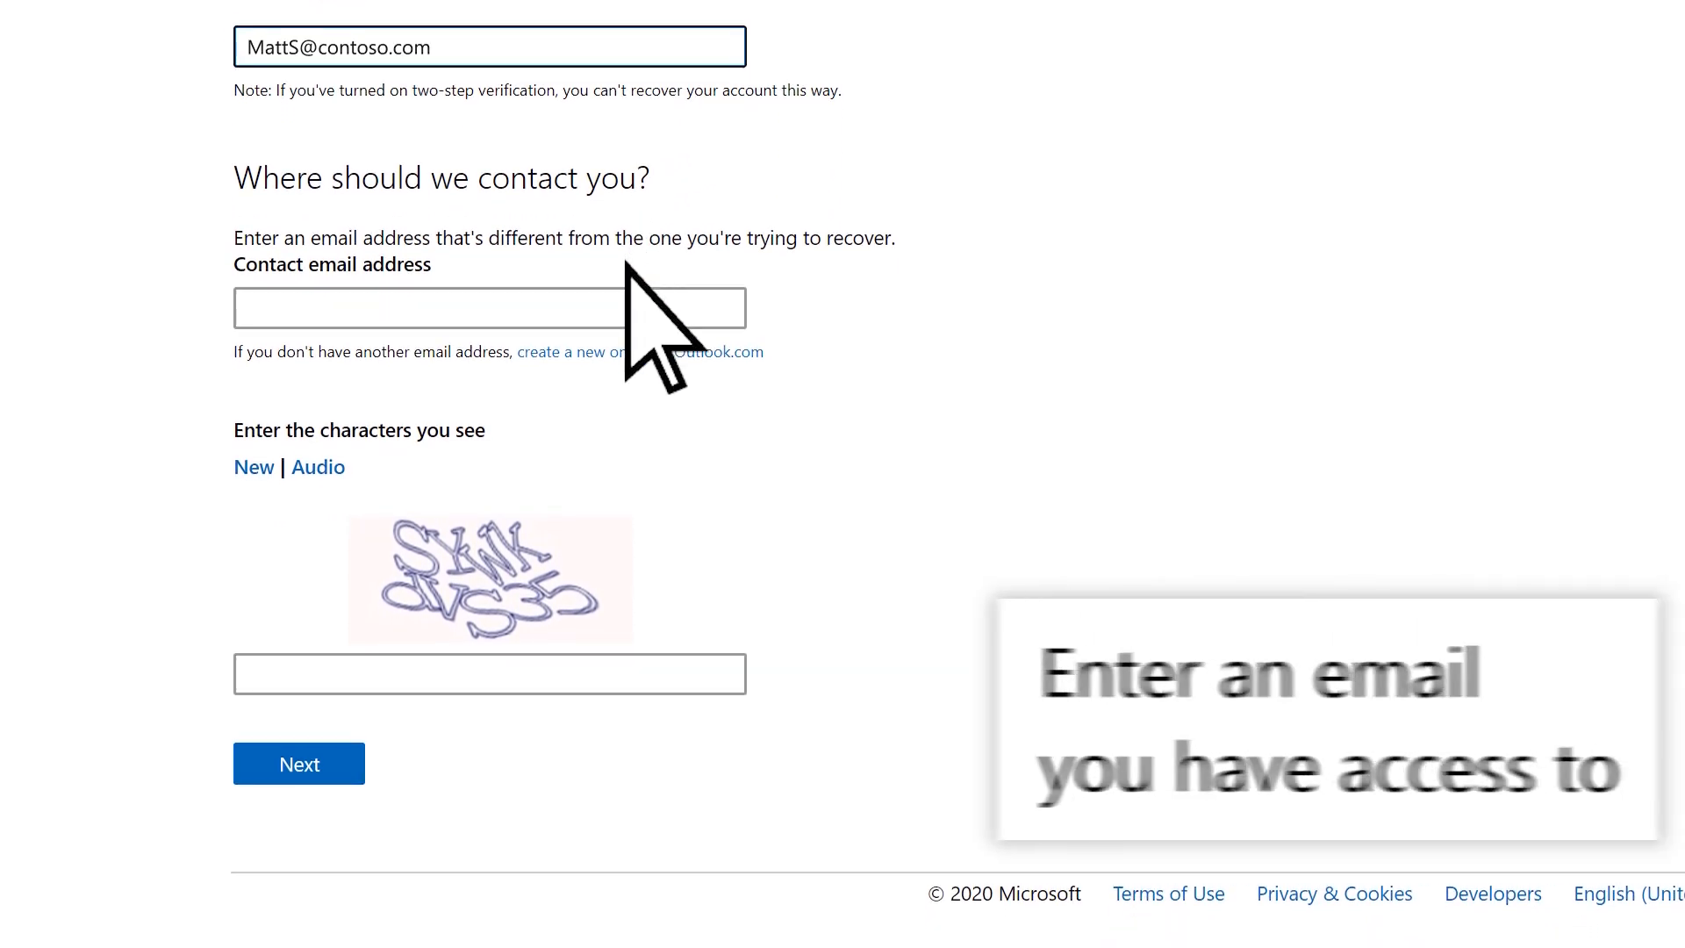
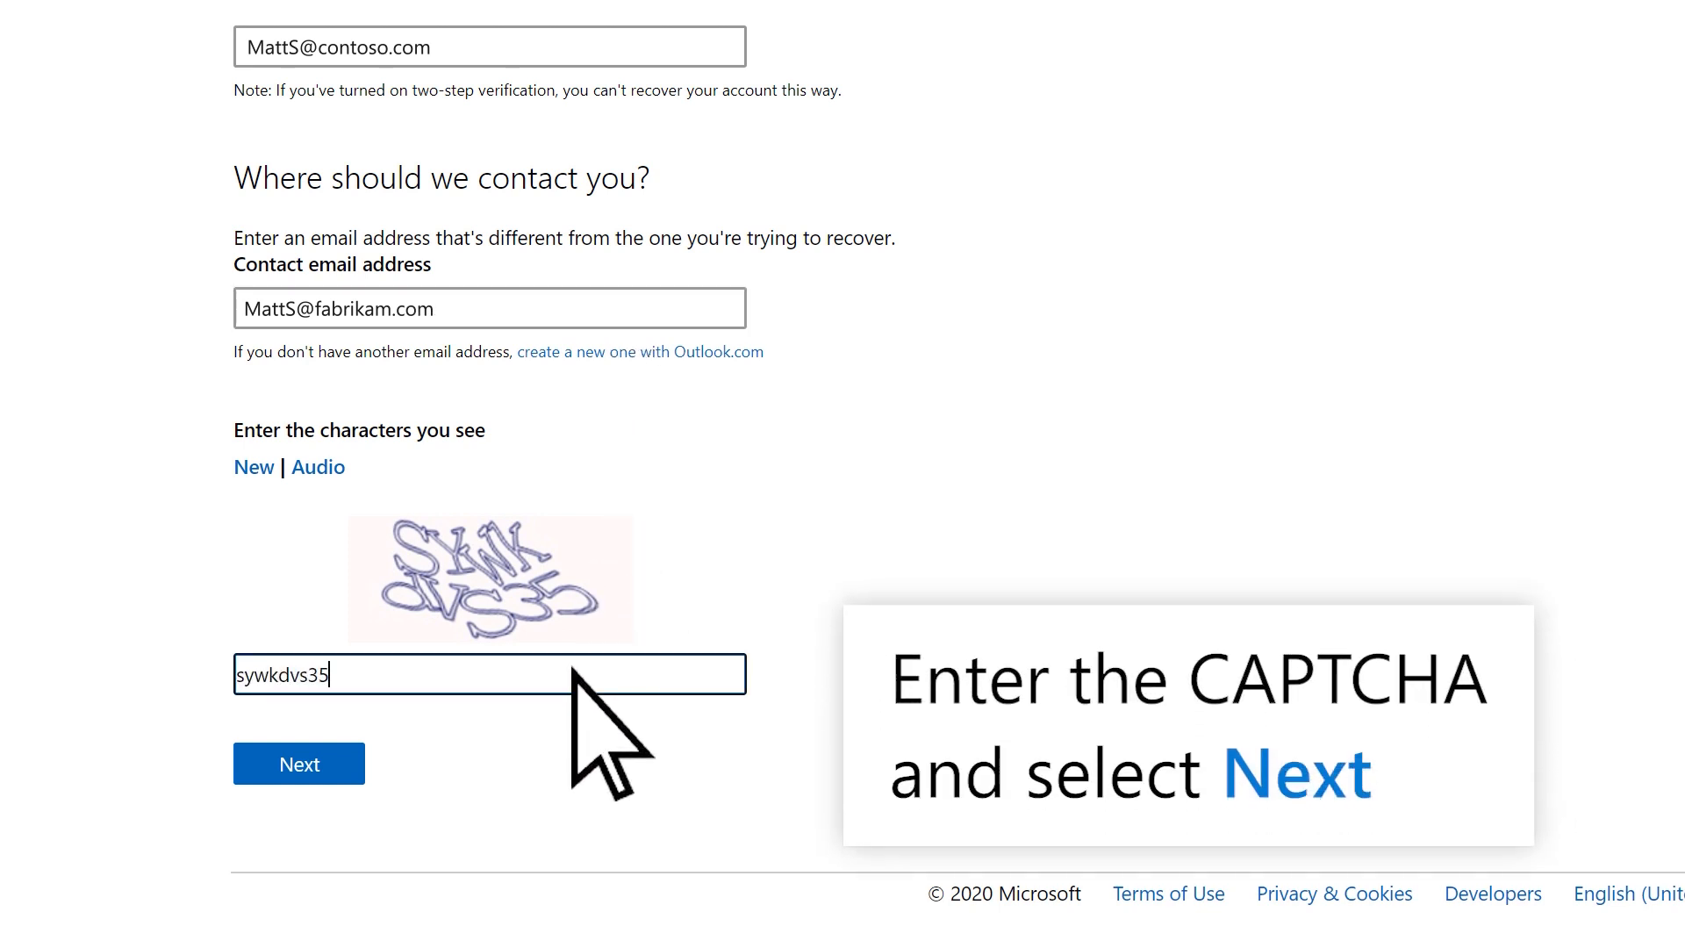
{"action": "left_click", "coordinate": [298, 764]}
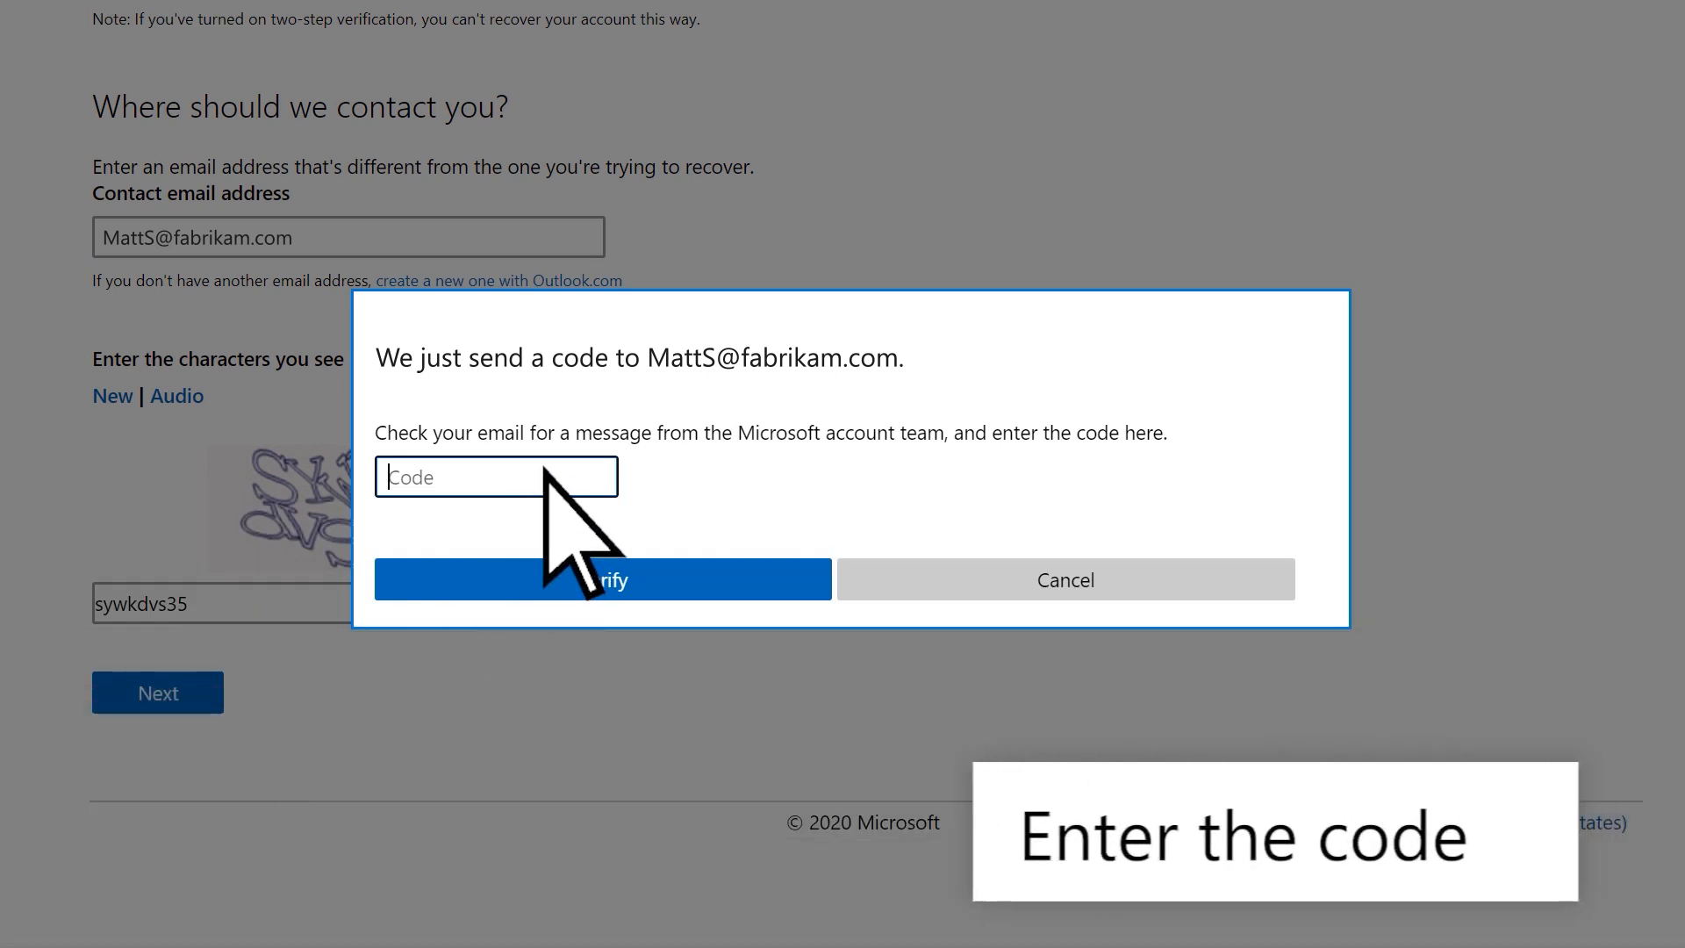
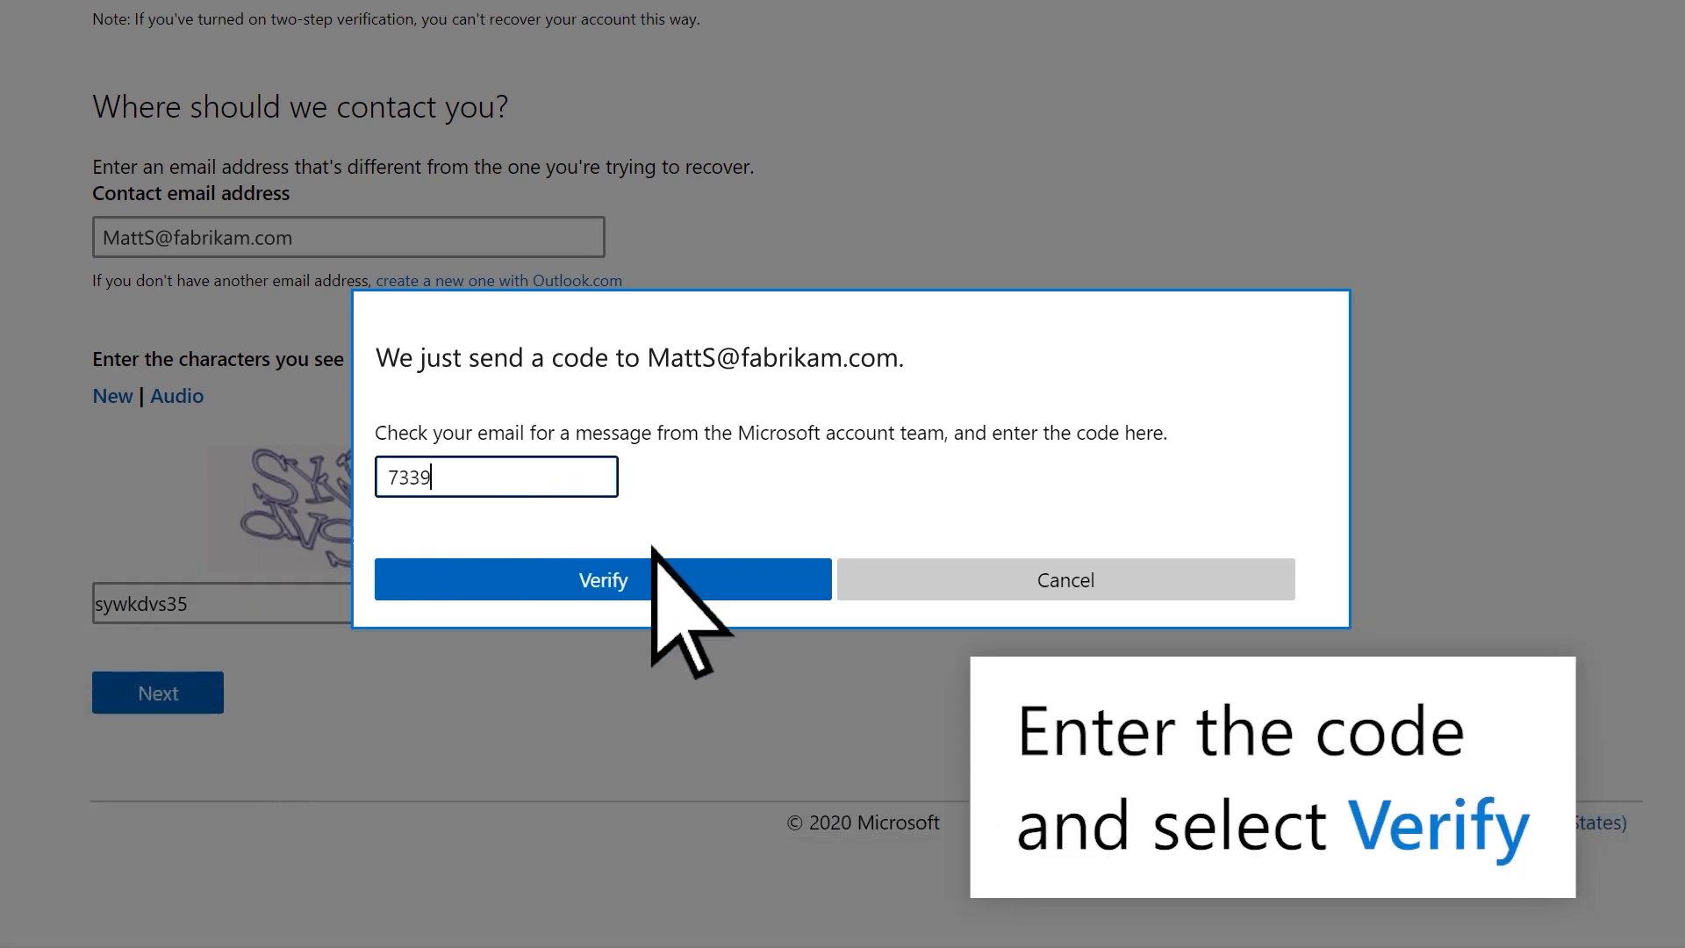
{"action": "left_click", "coordinate": [602, 579]}
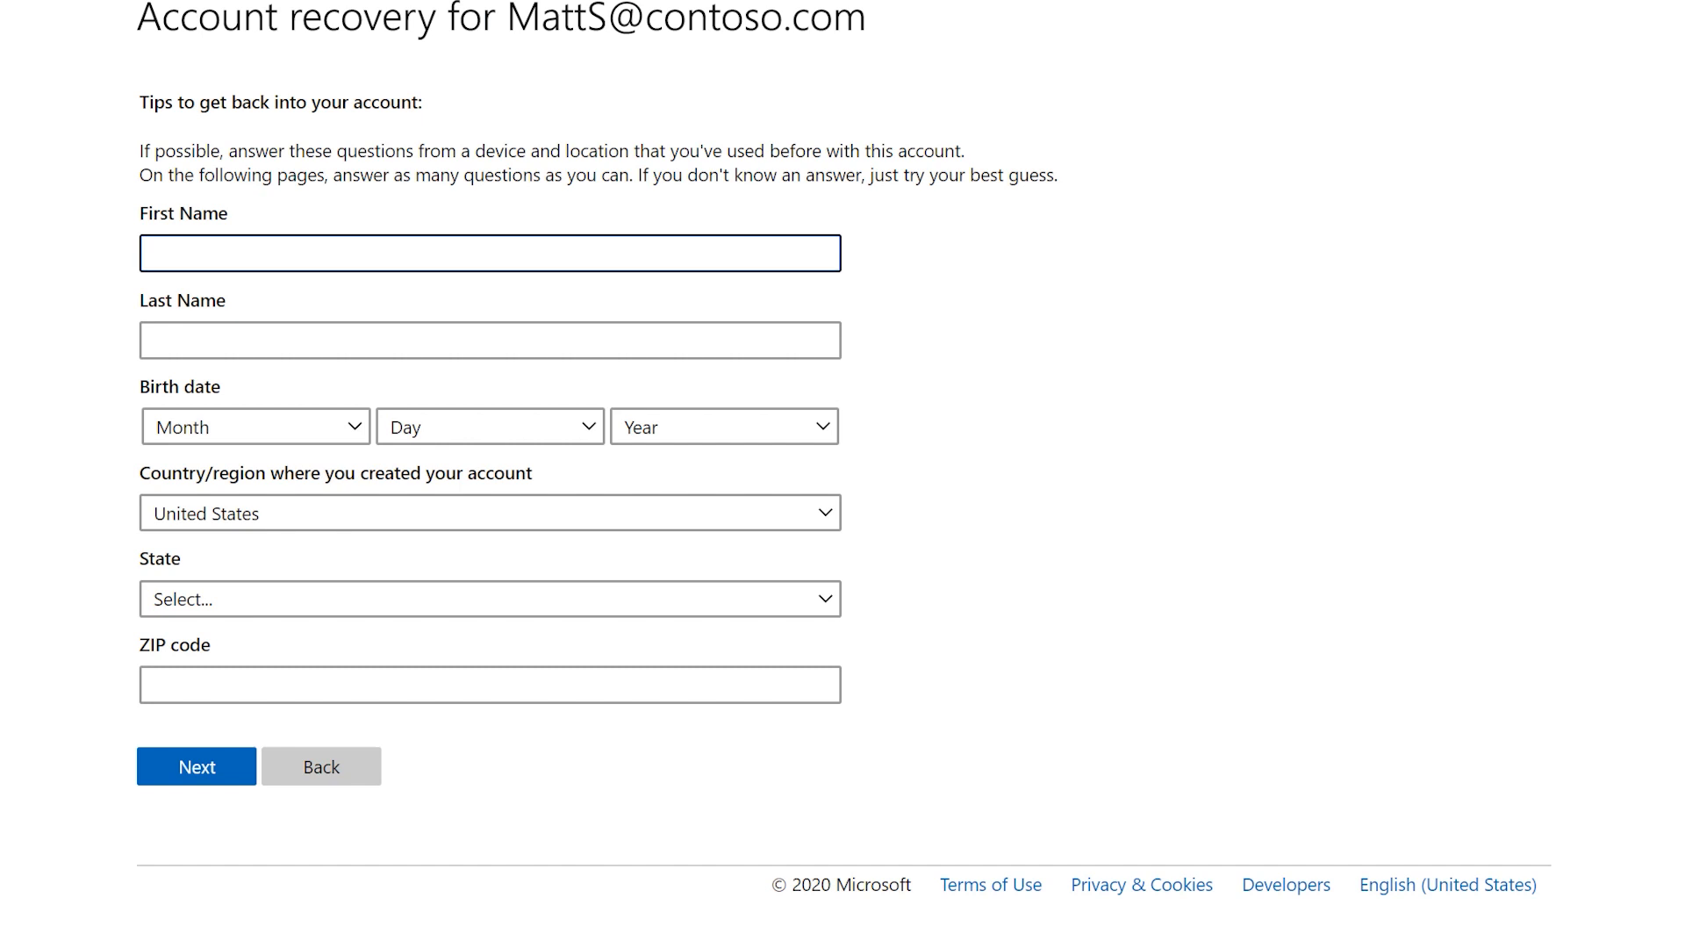
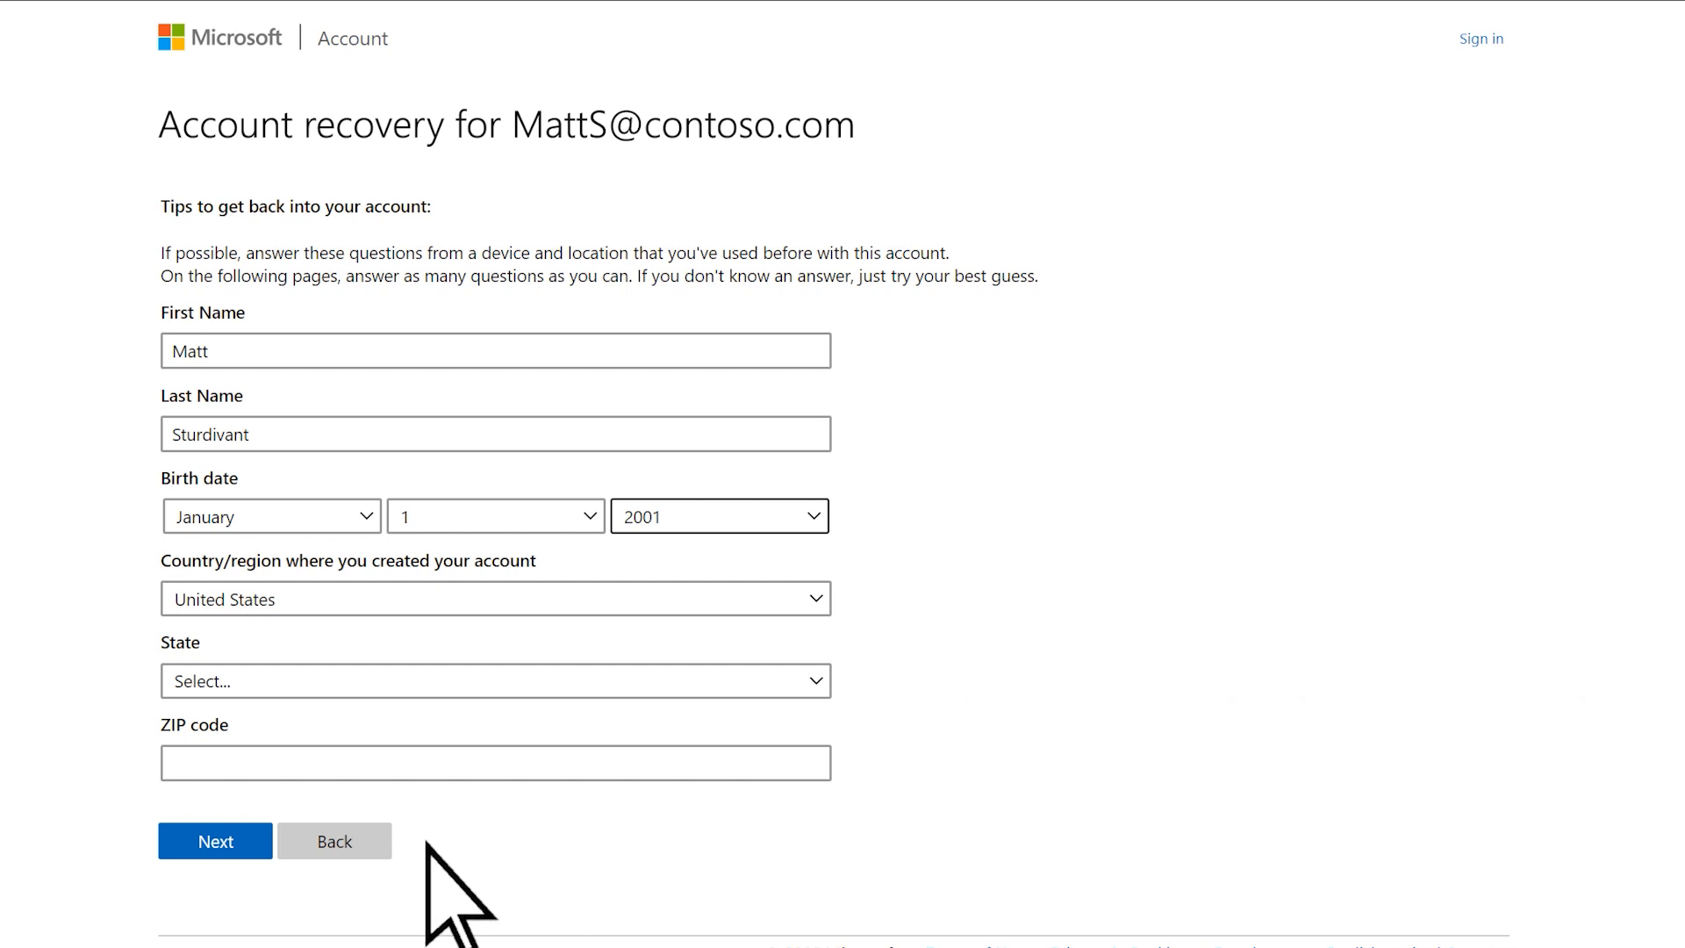
Enter first name 'Matt', continue through the questions, and submit the recovery answers.
{"action": "left_click", "coordinate": [214, 840]}
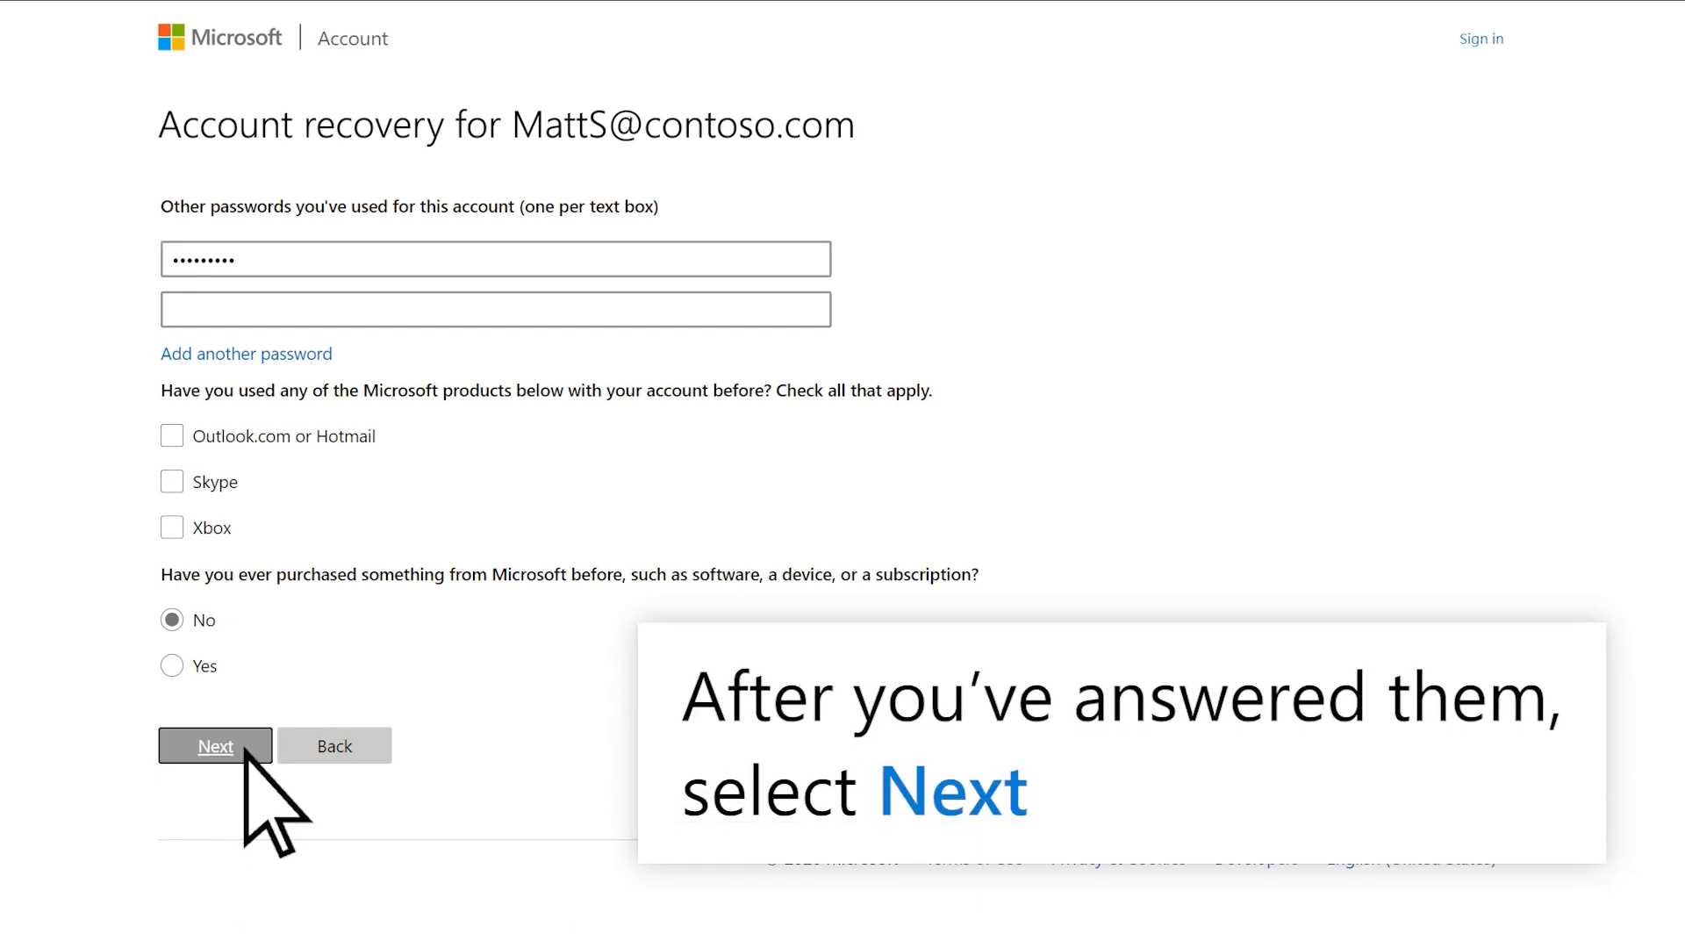
{"action": "left_click", "coordinate": [215, 746]}
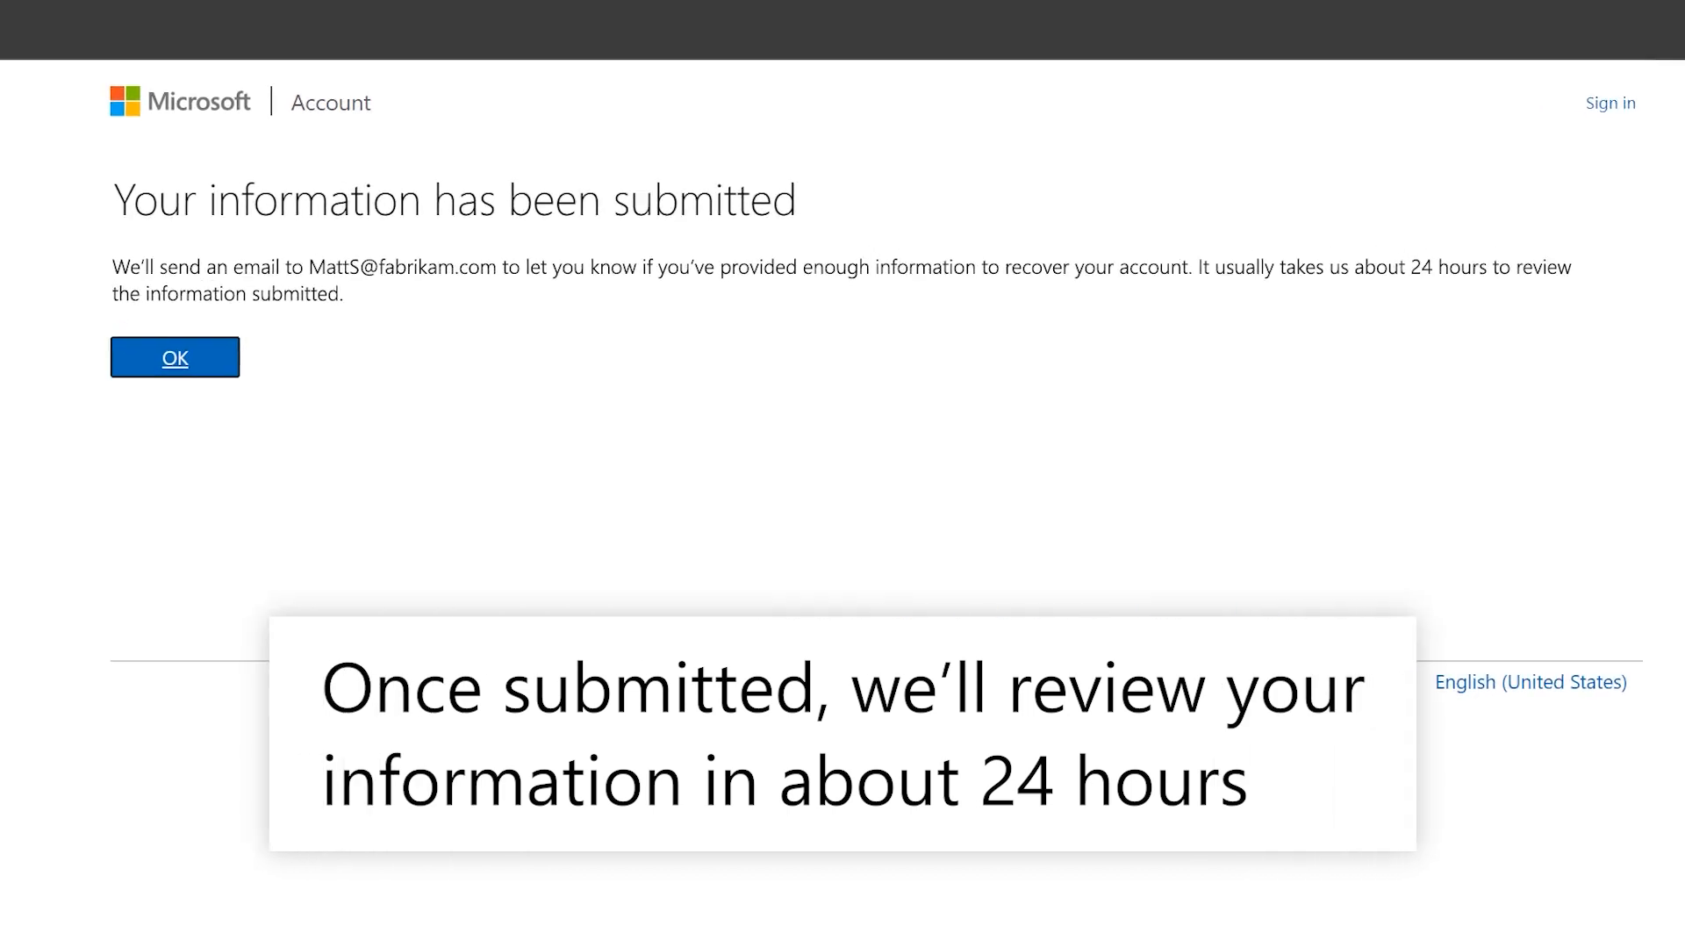